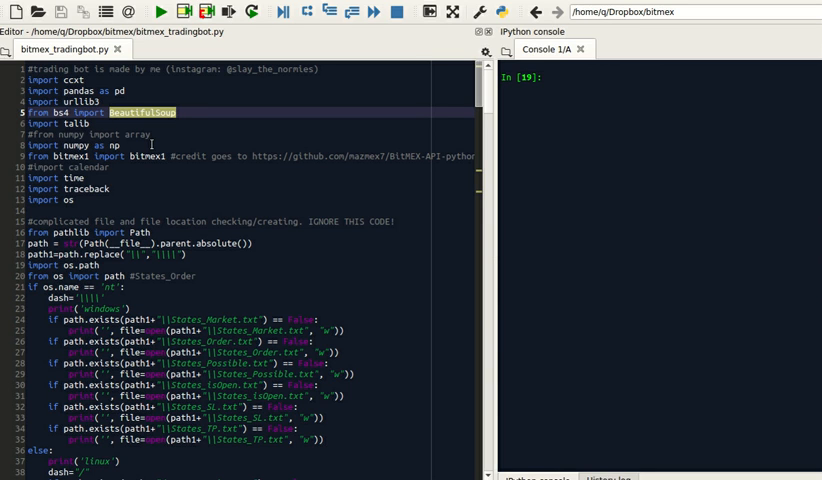
mouse_move(186, 172)
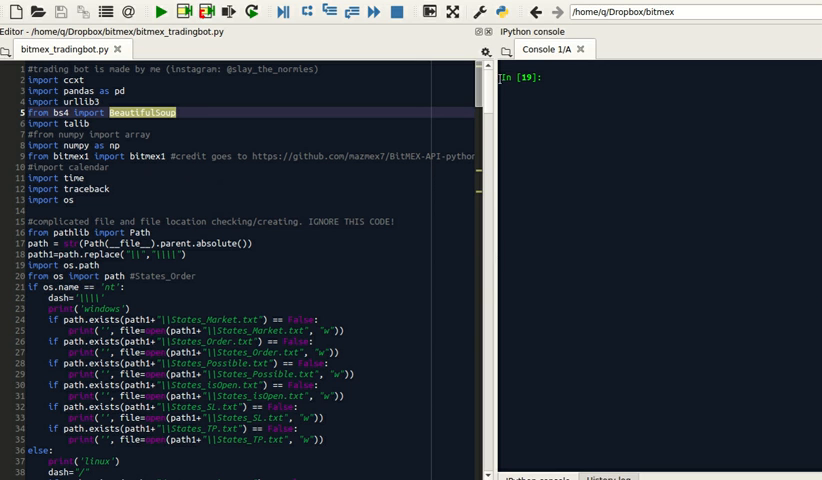
Scroll through the bitmex folder listing the bot script and States_*.txt files
scroll("down", 3)
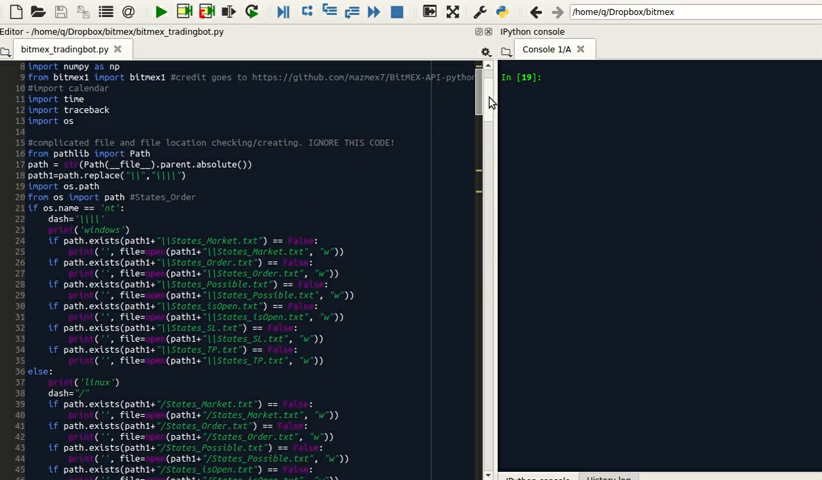
scroll("down", 3)
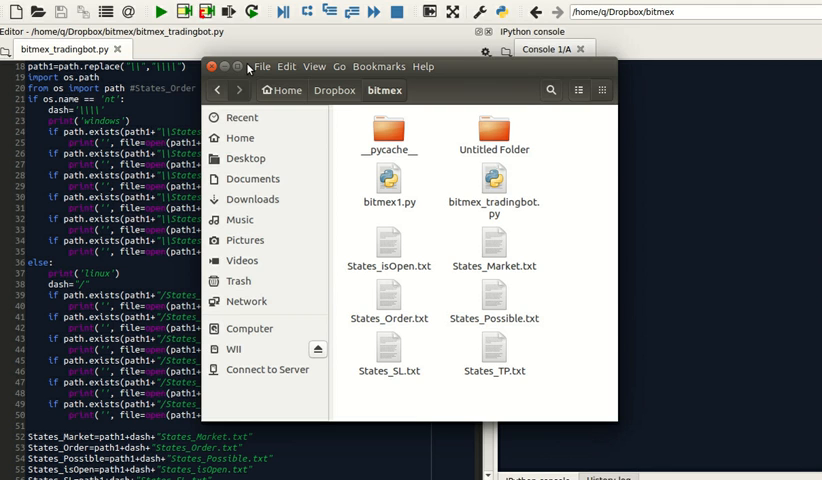
mouse_move(574, 388)
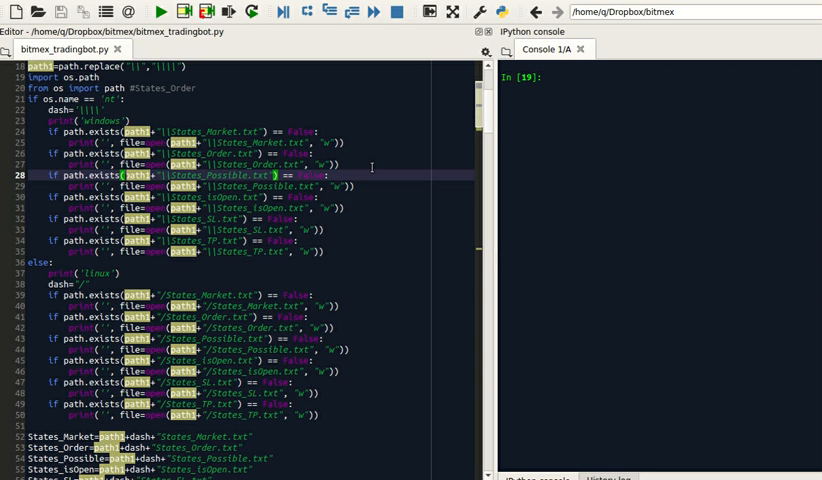
scroll("down", 3)
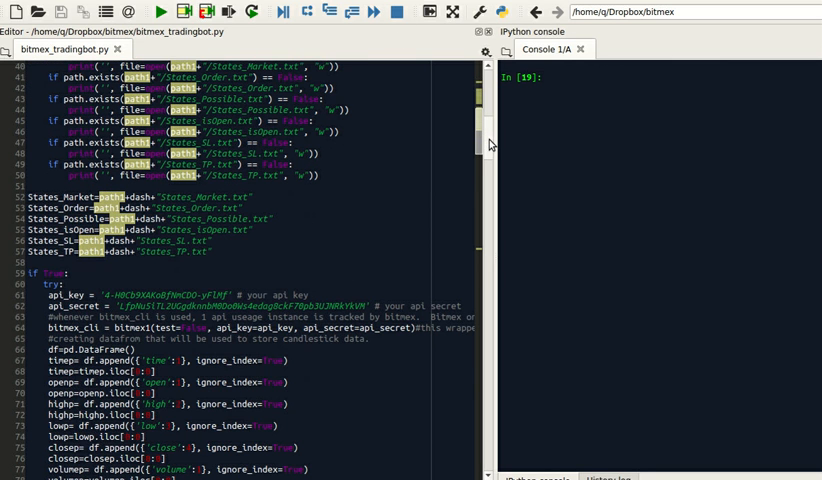
scroll("down", 3)
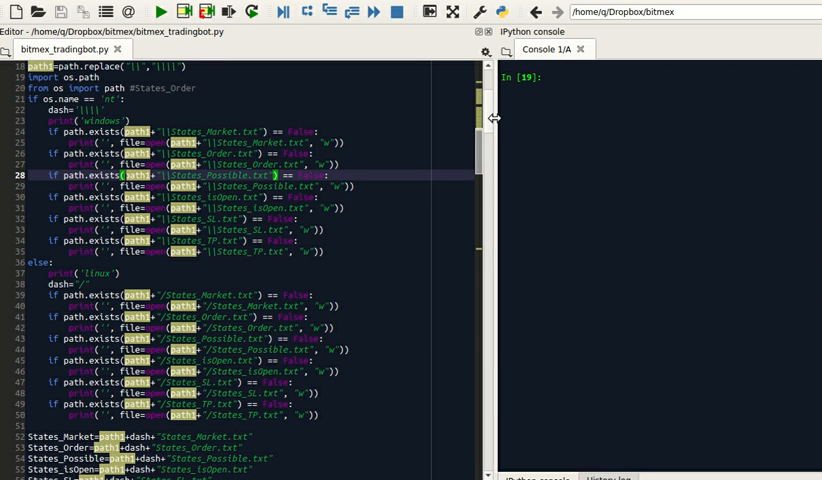
scroll("down", 3)
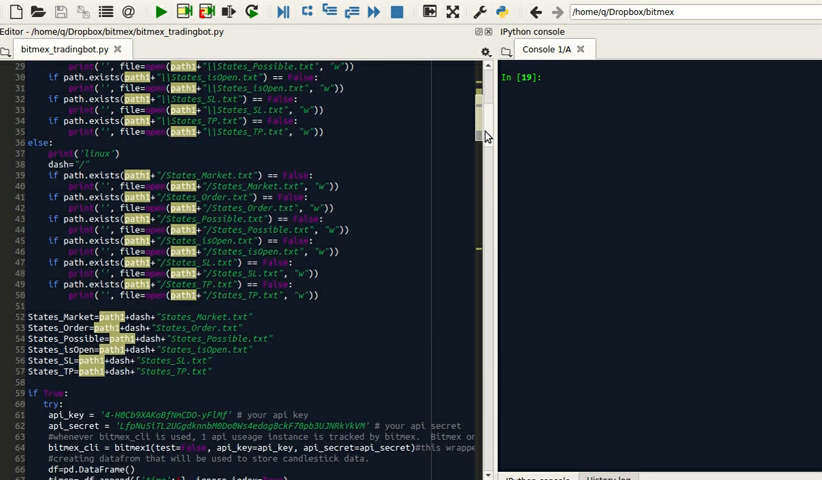
scroll("down", 3)
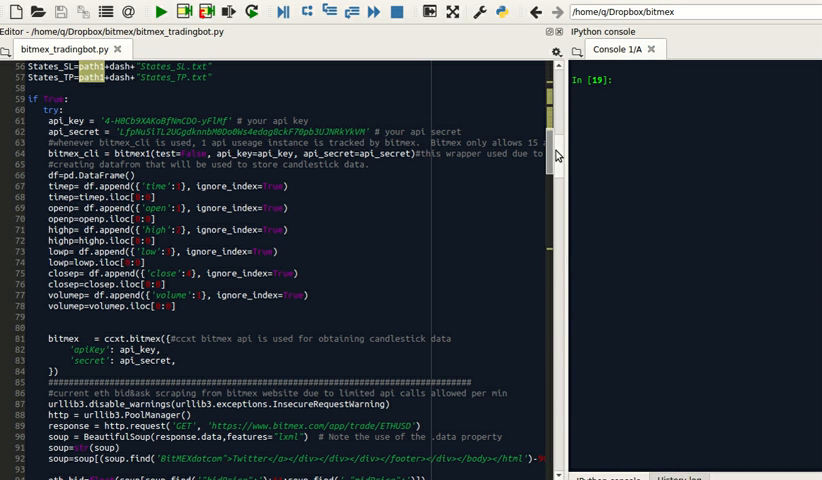
scroll("down", 3)
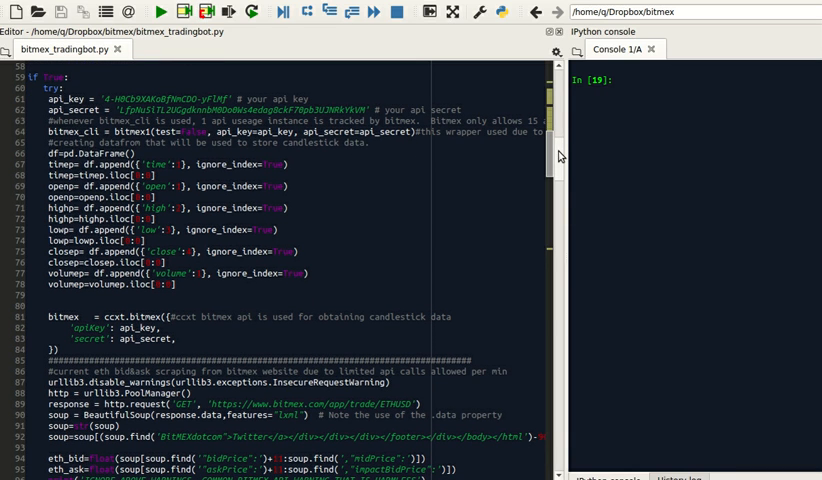
scroll("down", 3)
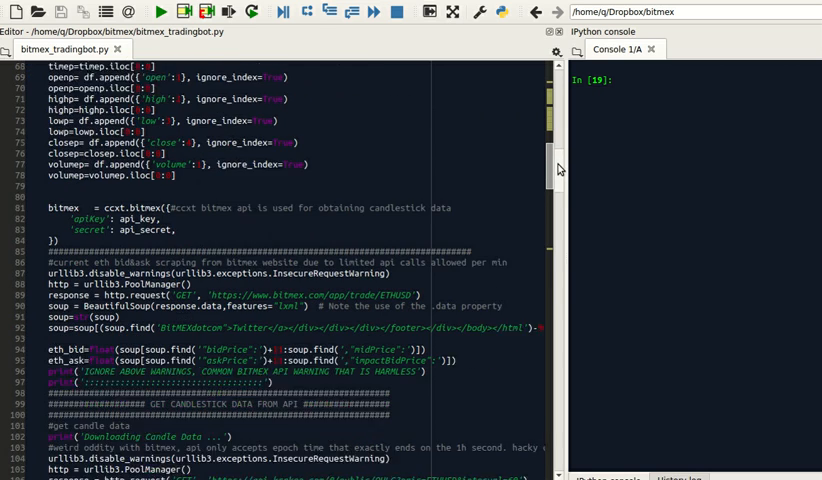
scroll("down", 3)
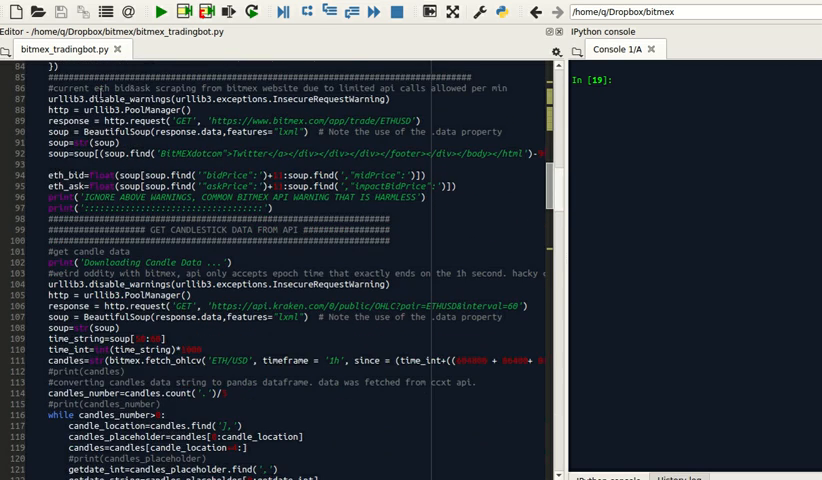
left_click_drag(48, 88, 230, 132)
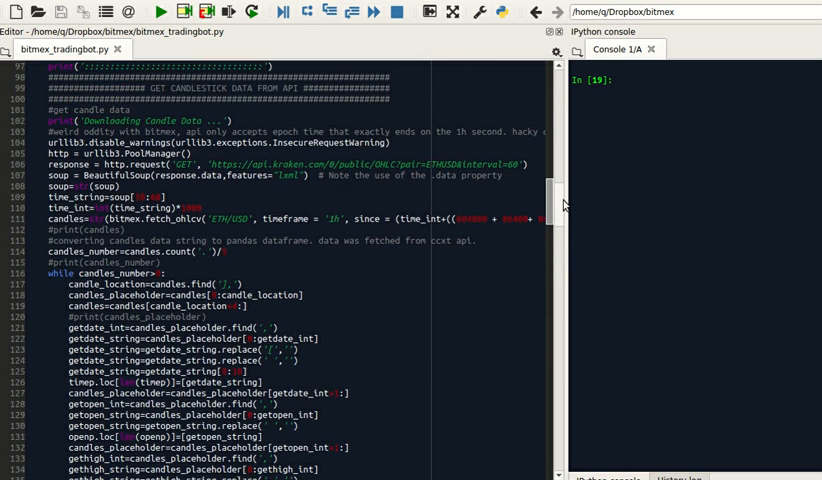
scroll("down", 3)
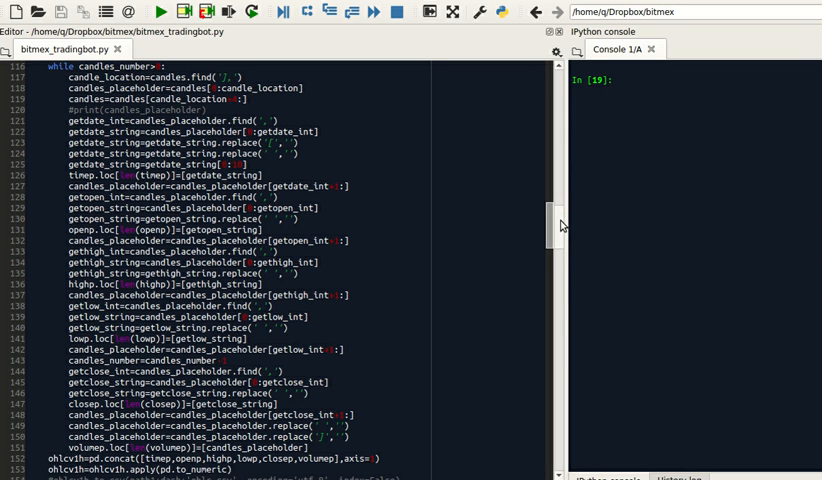
scroll("down", 3)
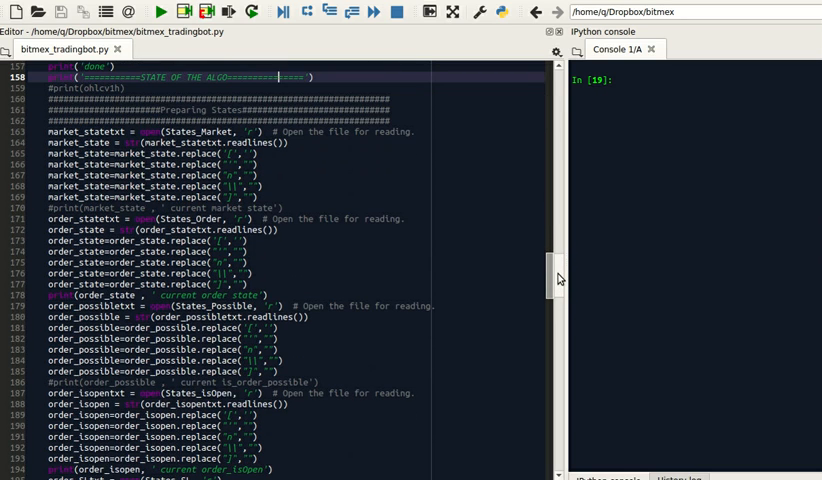
scroll("down", 3)
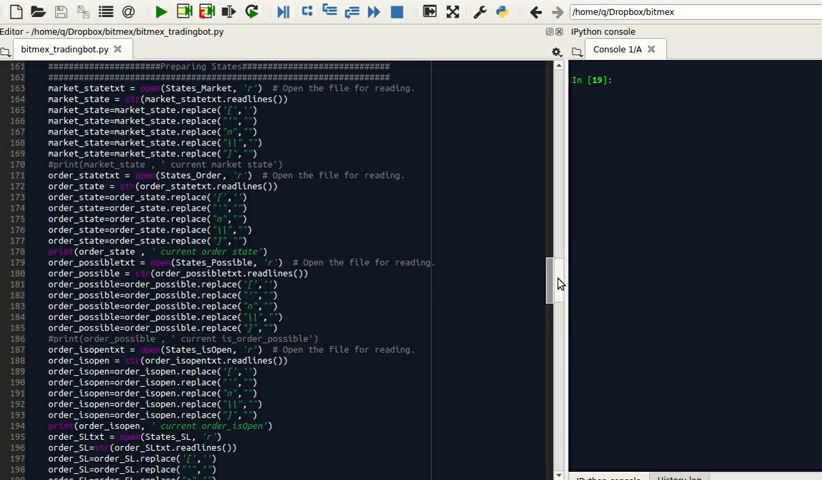
scroll("down", 3)
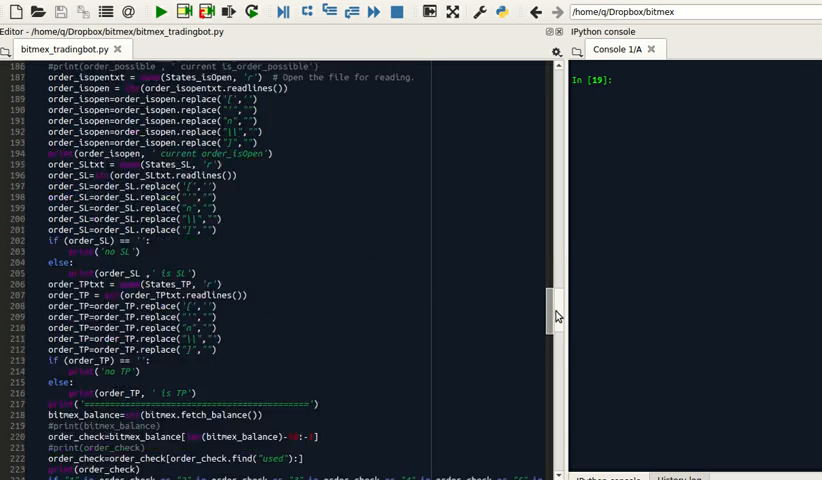
scroll("down", 3)
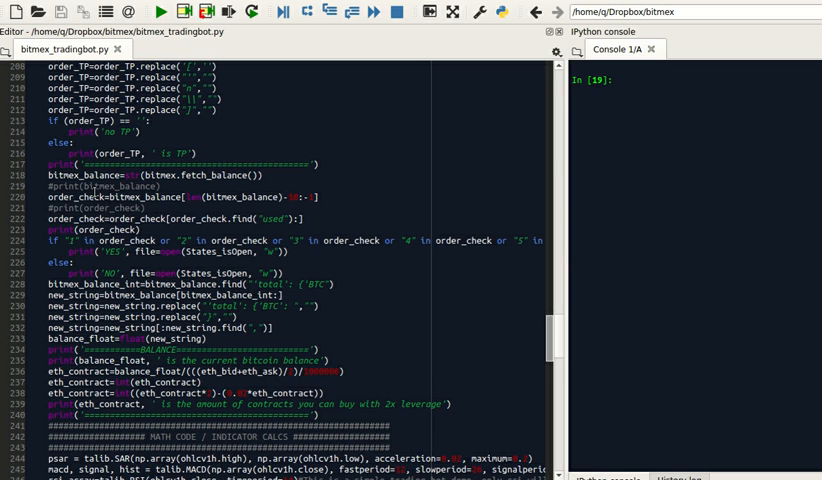
mouse_move(96, 176)
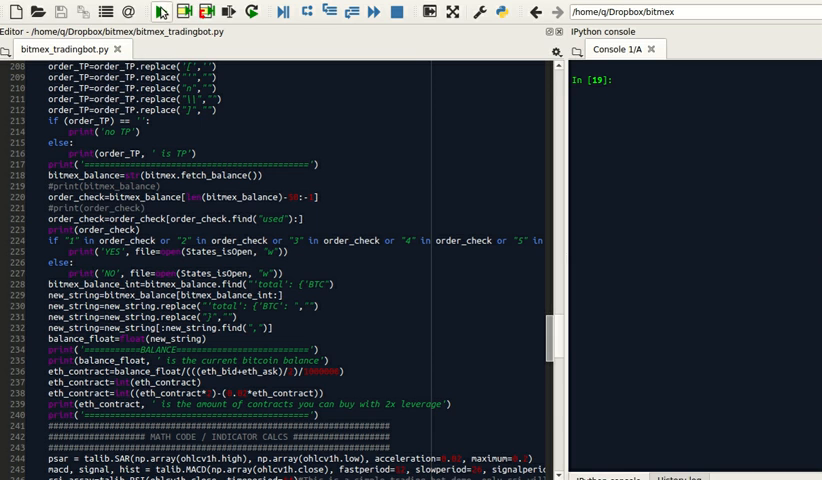
Run the bot script and highlight the printed BTC balance line in the IPython console
left_click(160, 12)
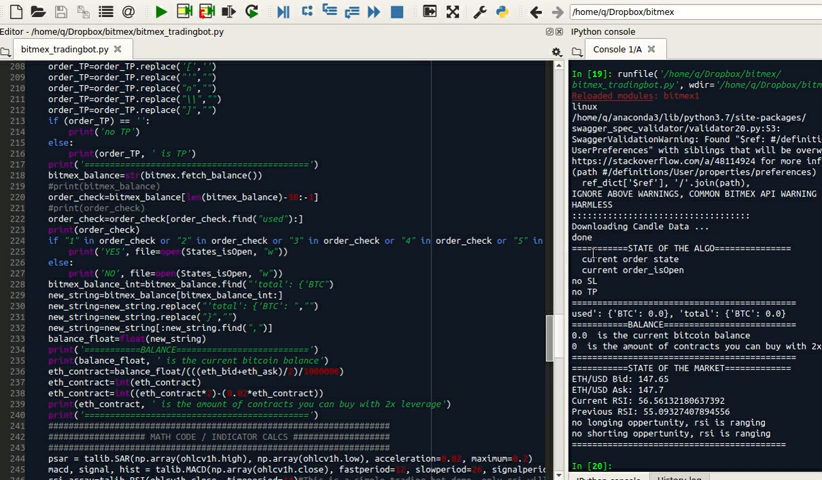
double_click(632, 312)
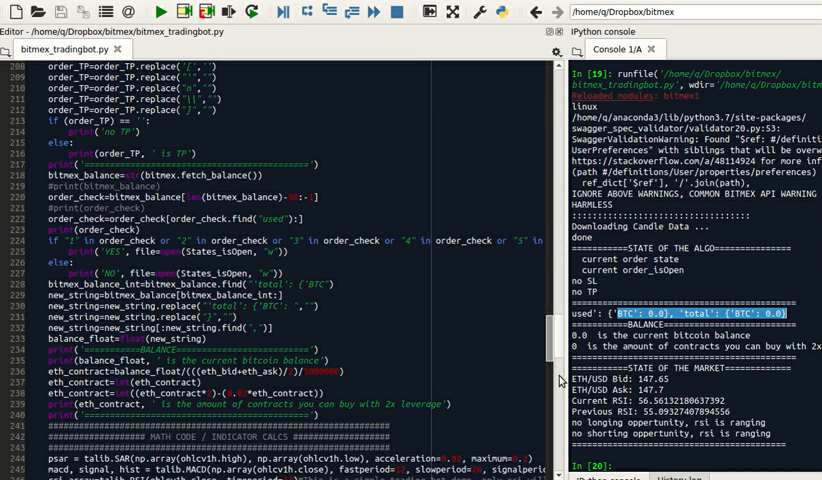
scroll("down", 3)
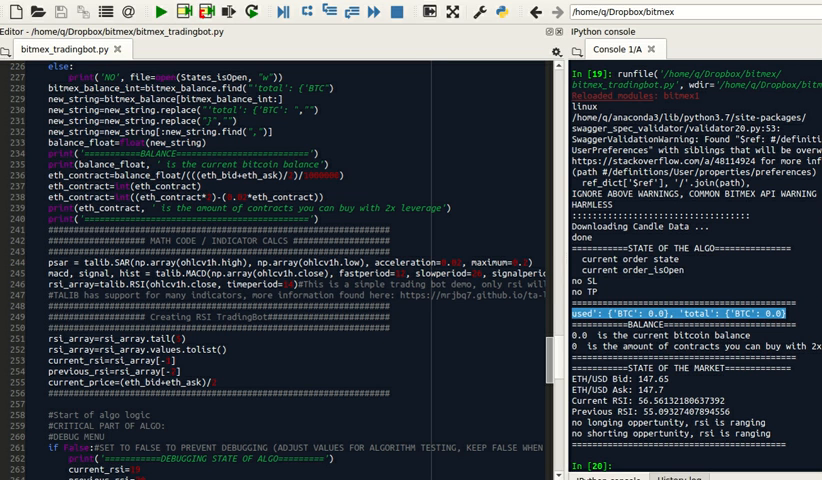
scroll("down", 3)
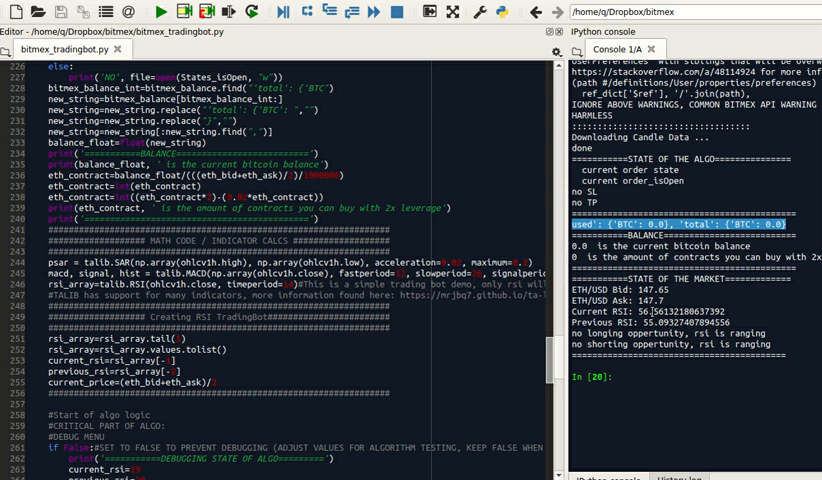
mouse_move(650, 310)
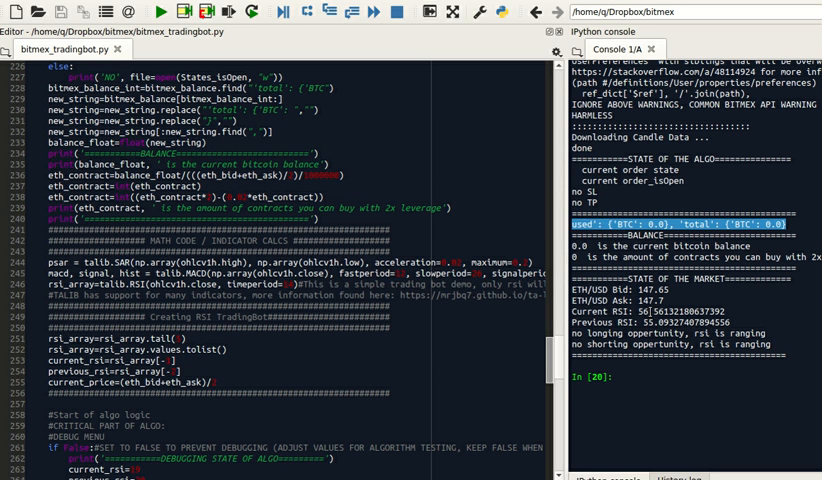
scroll("down", 3)
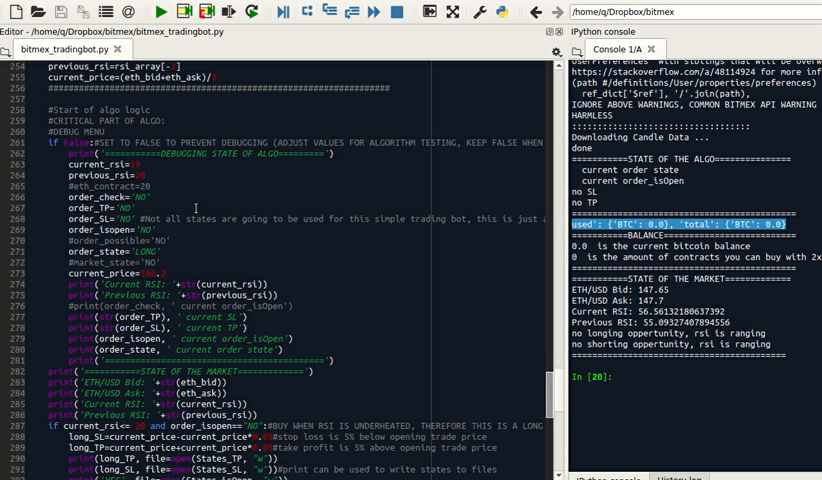
mouse_move(434, 396)
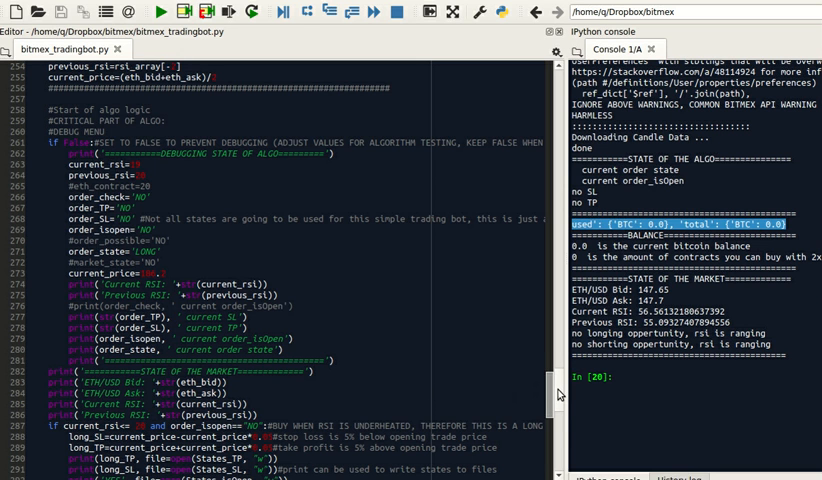
scroll("down", 3)
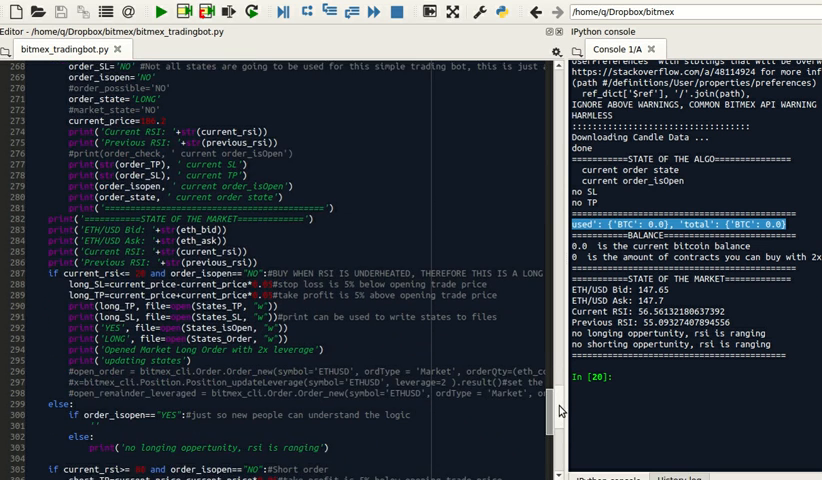
scroll("down", 3)
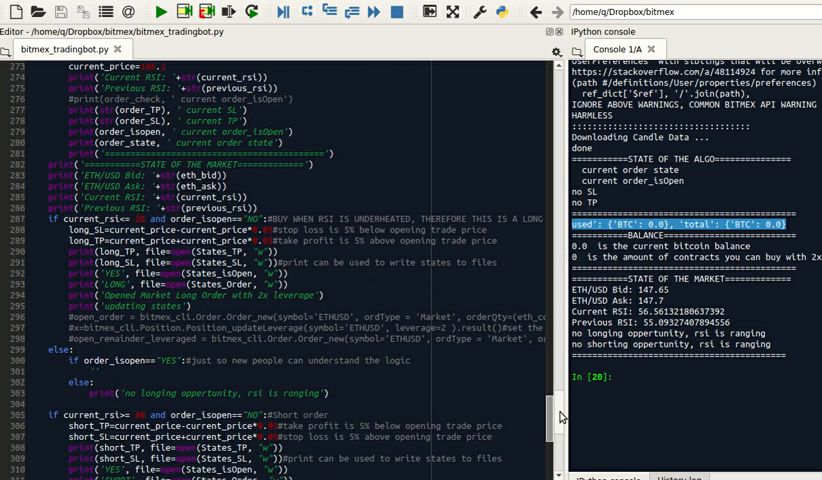